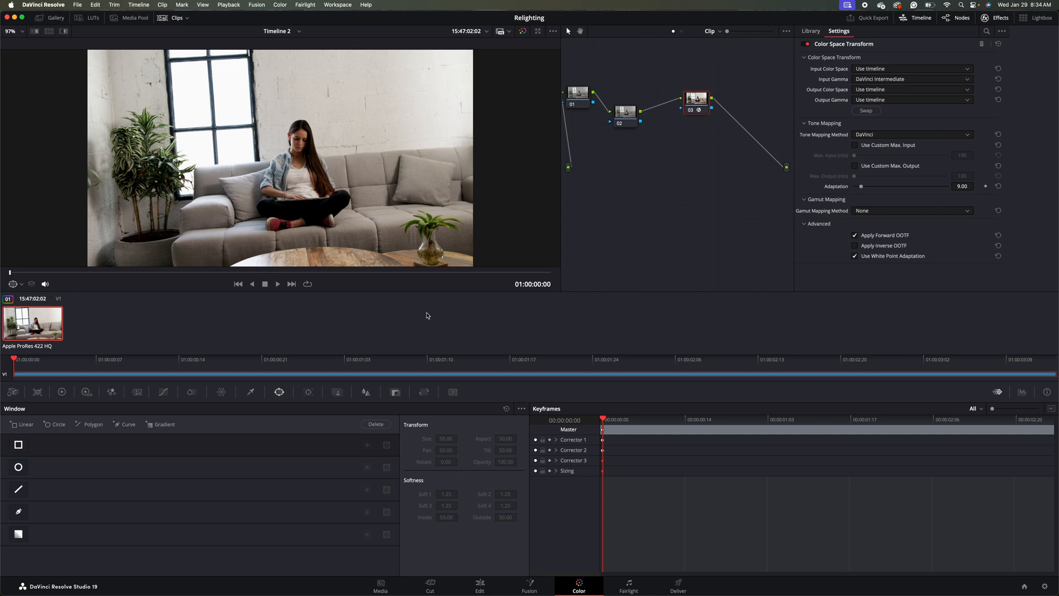
pyautogui.moveTo(399, 91)
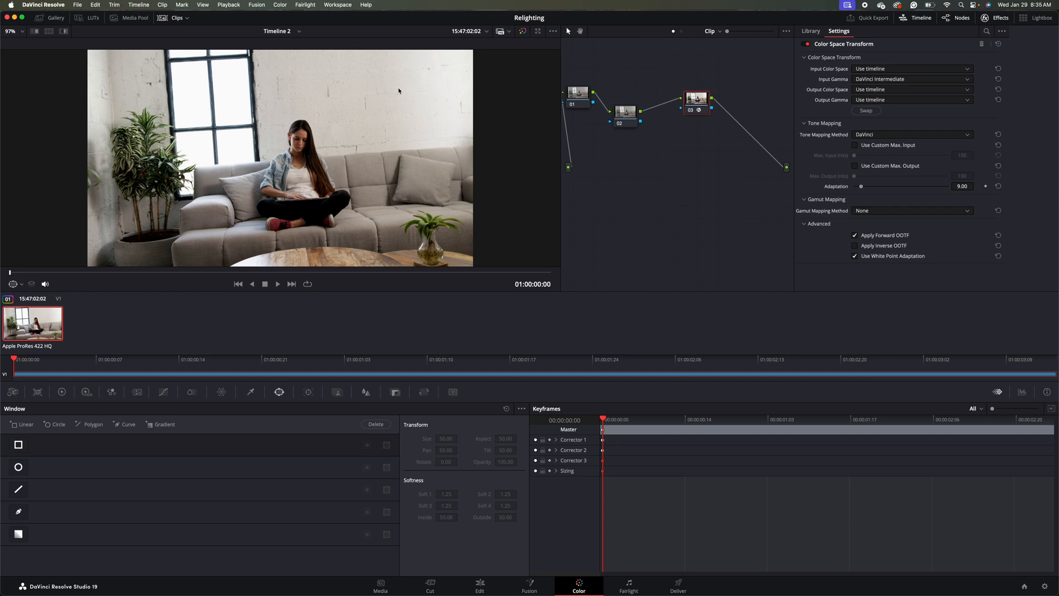
pyautogui.moveTo(335, 84)
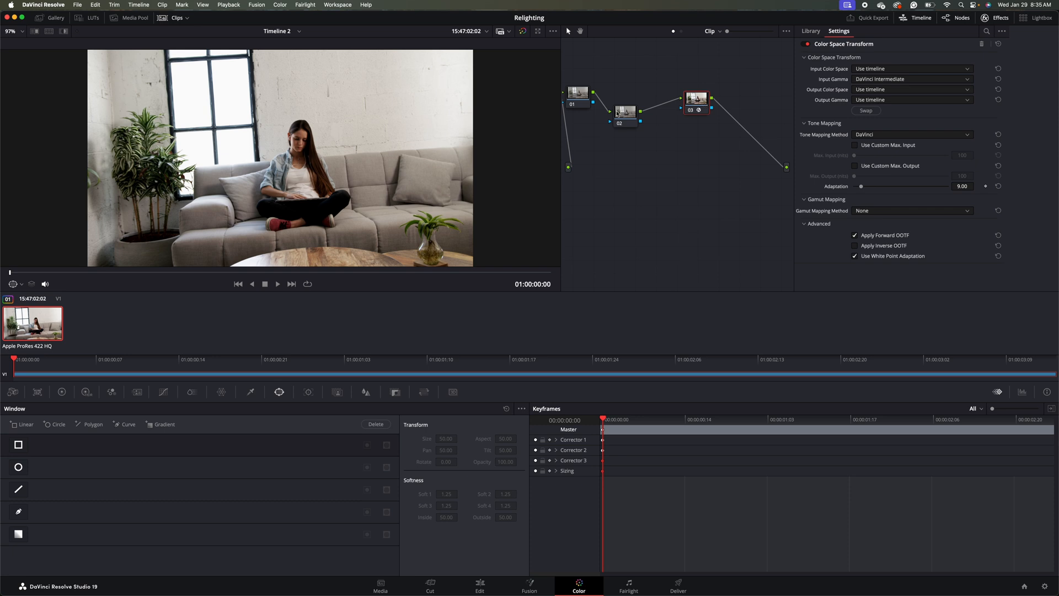
# Select corrector node 02 and bring up the effects Library
pyautogui.click(811, 31)
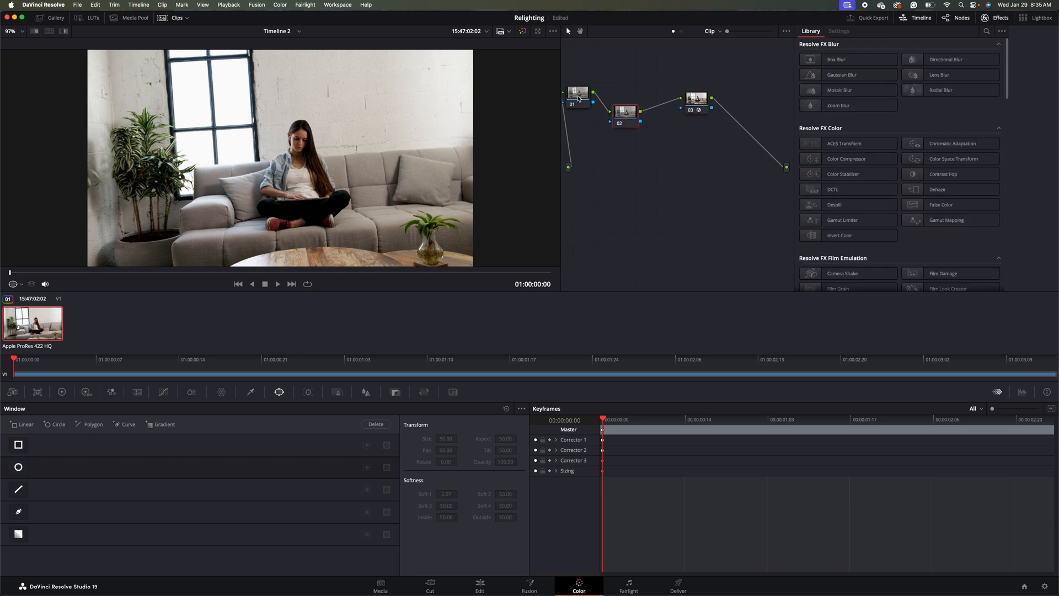
pyautogui.click(626, 111)
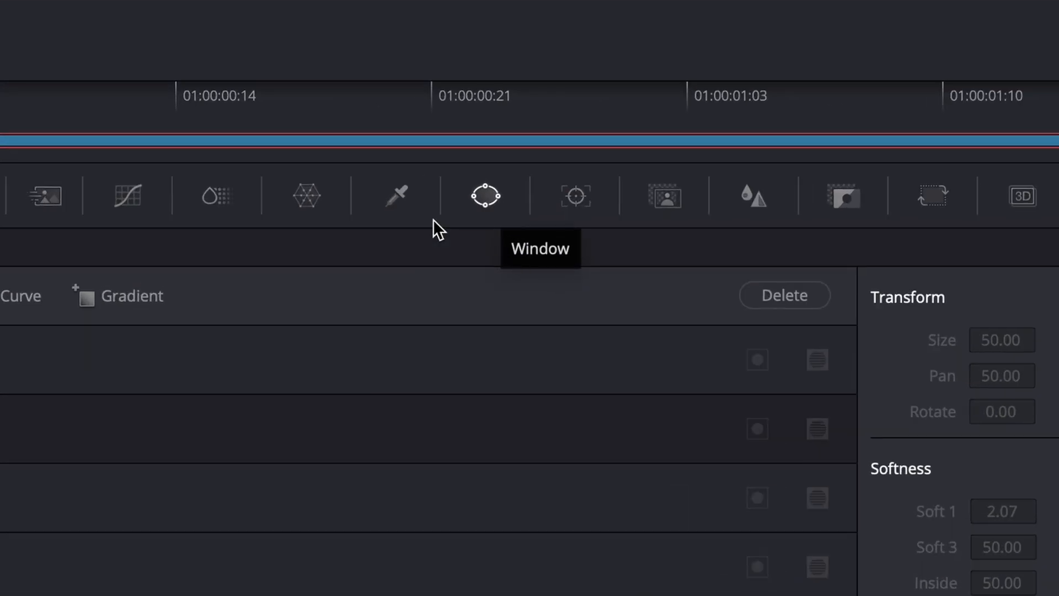
# Darken the clip with the custom curve inside a Gradient window slanted across the upper-right wall
pyautogui.click(484, 194)
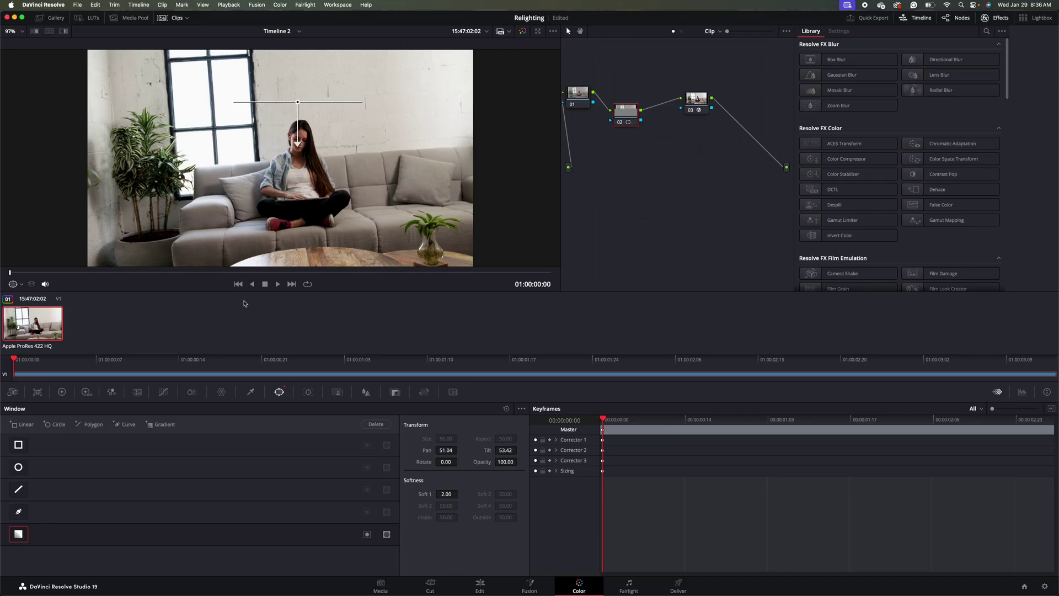
pyautogui.moveTo(168, 397)
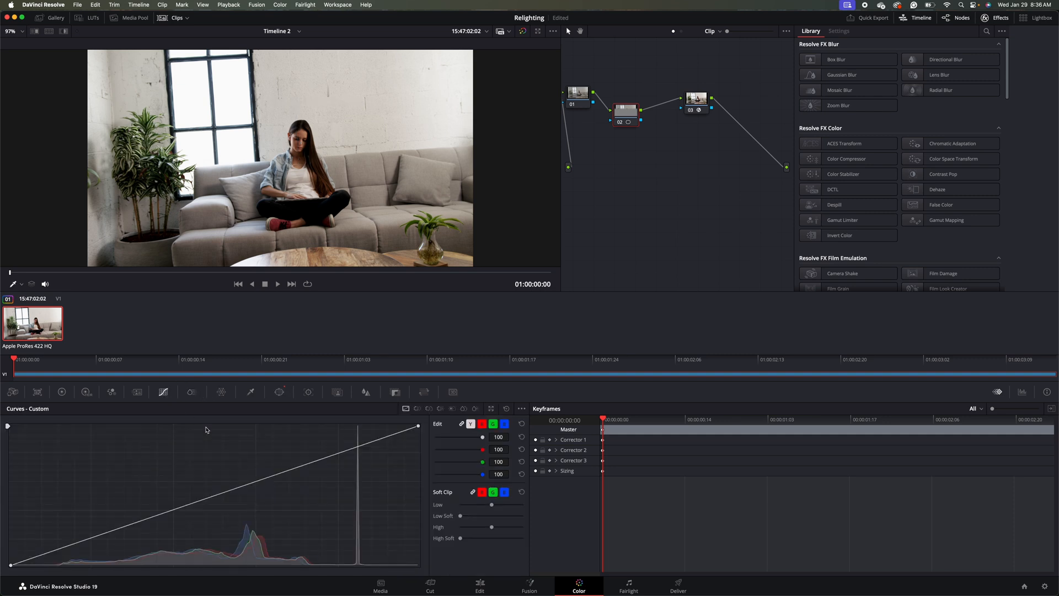
pyautogui.moveTo(222, 497)
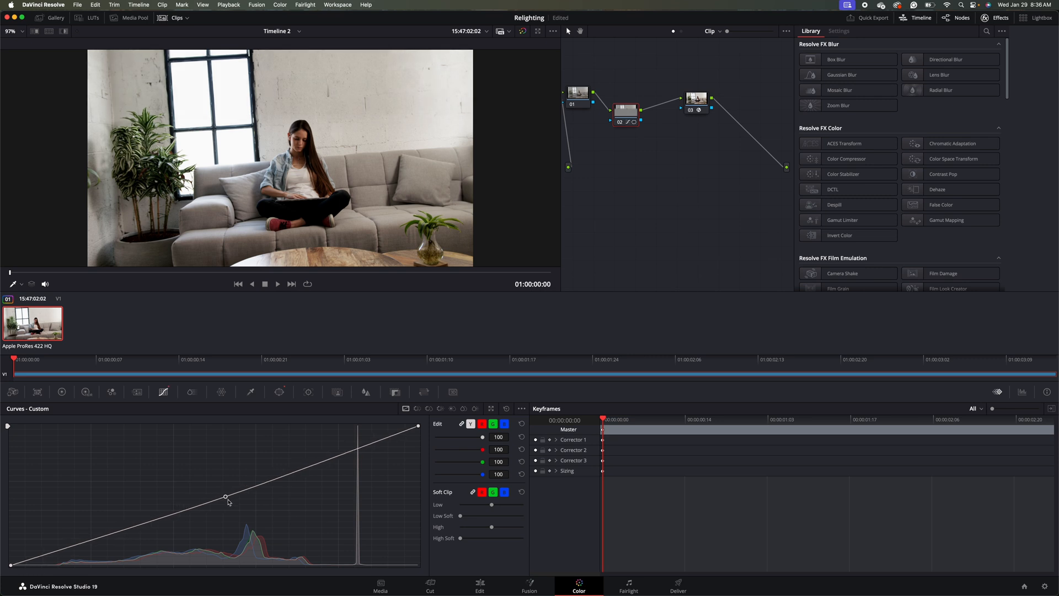
pyautogui.moveTo(226, 497); pyautogui.dragTo(237, 511)
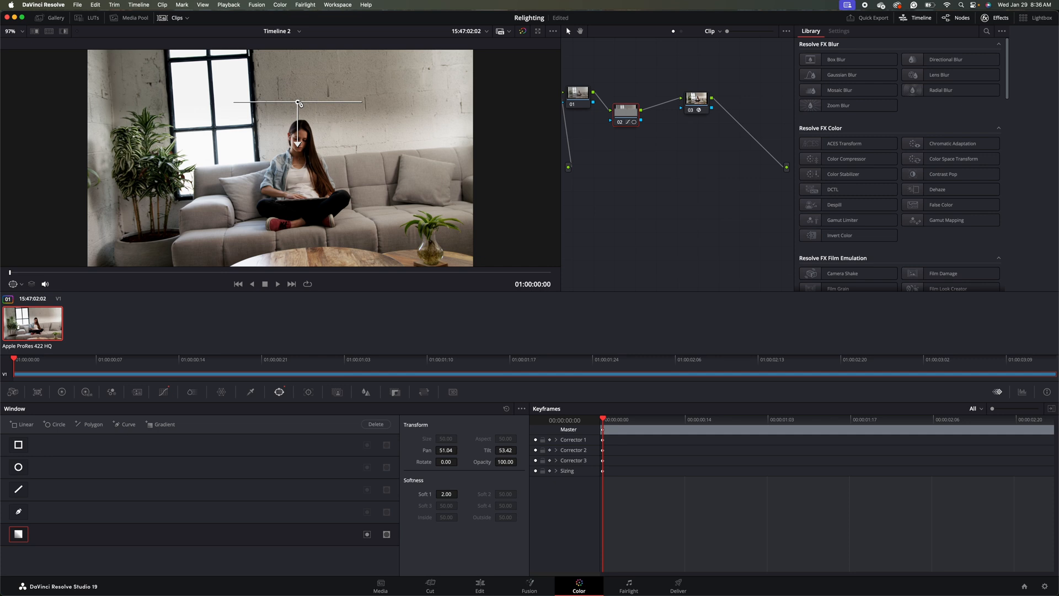
pyautogui.moveTo(298, 103); pyautogui.dragTo(377, 87)
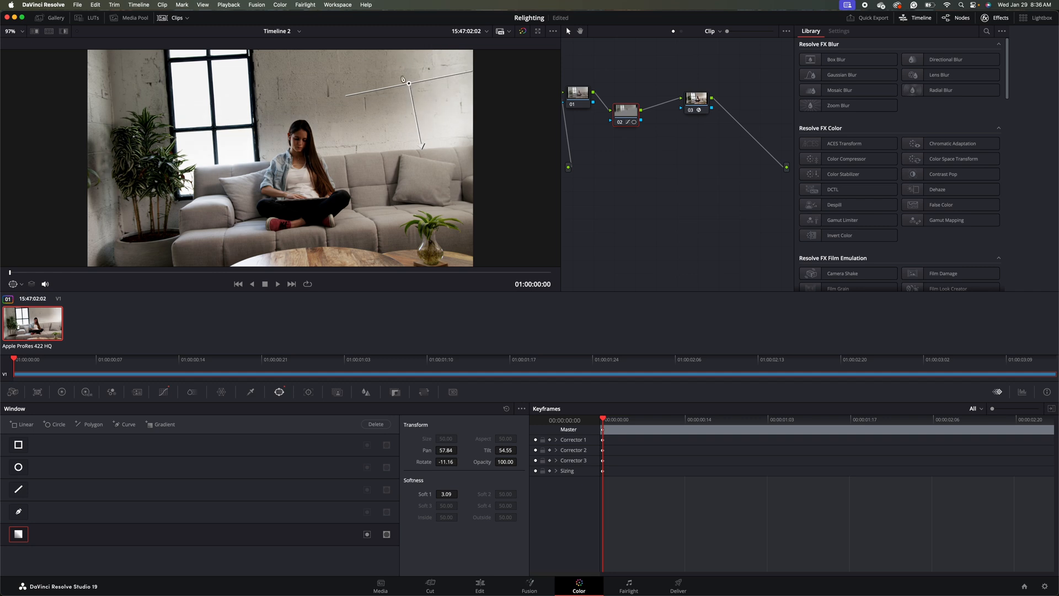
pyautogui.moveTo(402, 80); pyautogui.dragTo(381, 71)
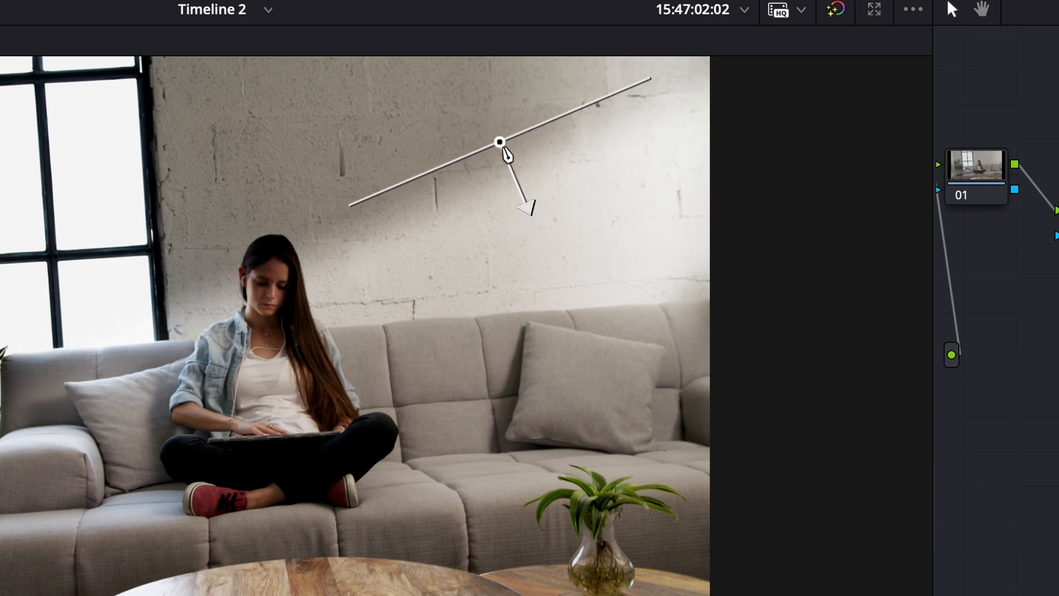
pyautogui.moveTo(500, 141); pyautogui.dragTo(505, 112)
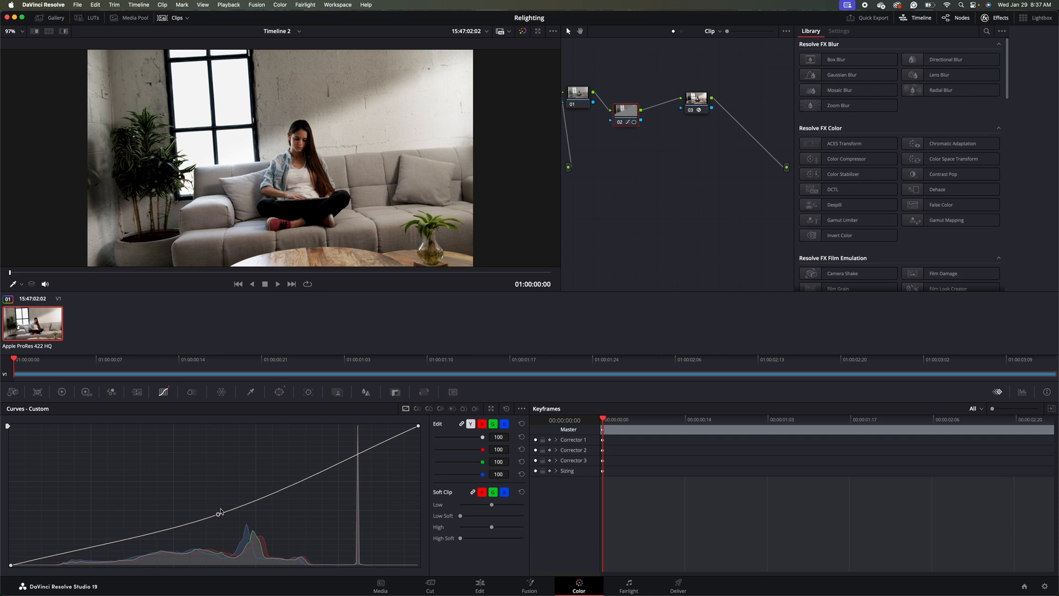
pyautogui.moveTo(220, 512); pyautogui.dragTo(245, 504)
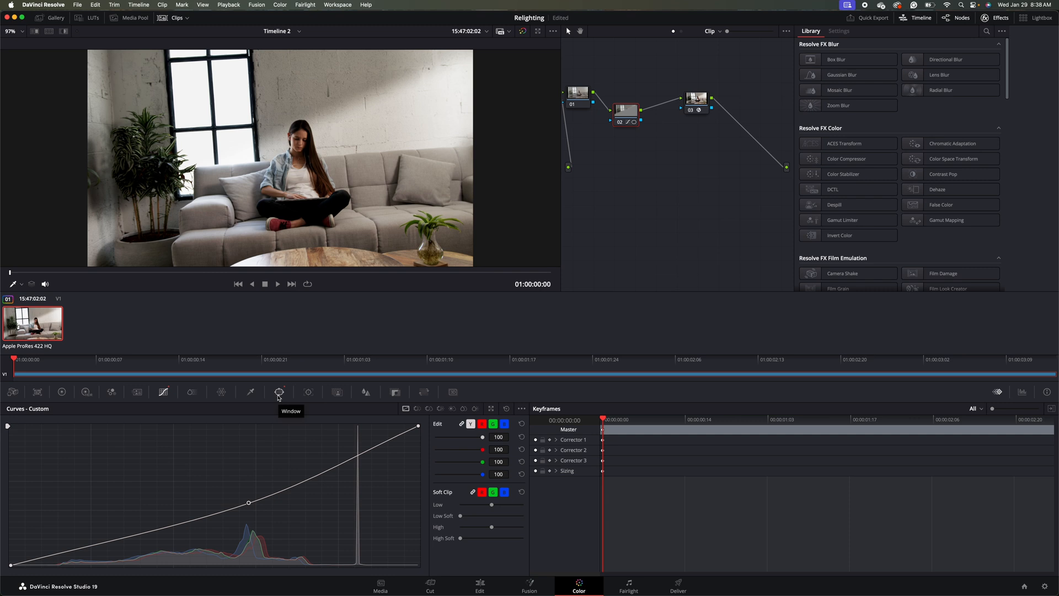
# Bring up the Window palette to draw a light streak on the wall
pyautogui.click(280, 392)
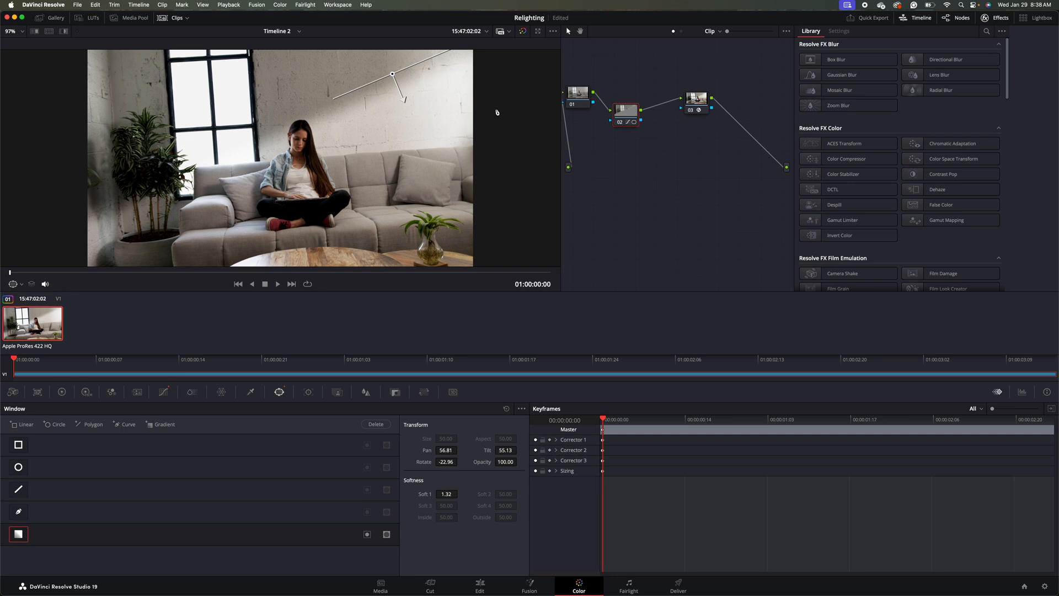
pyautogui.moveTo(445, 92)
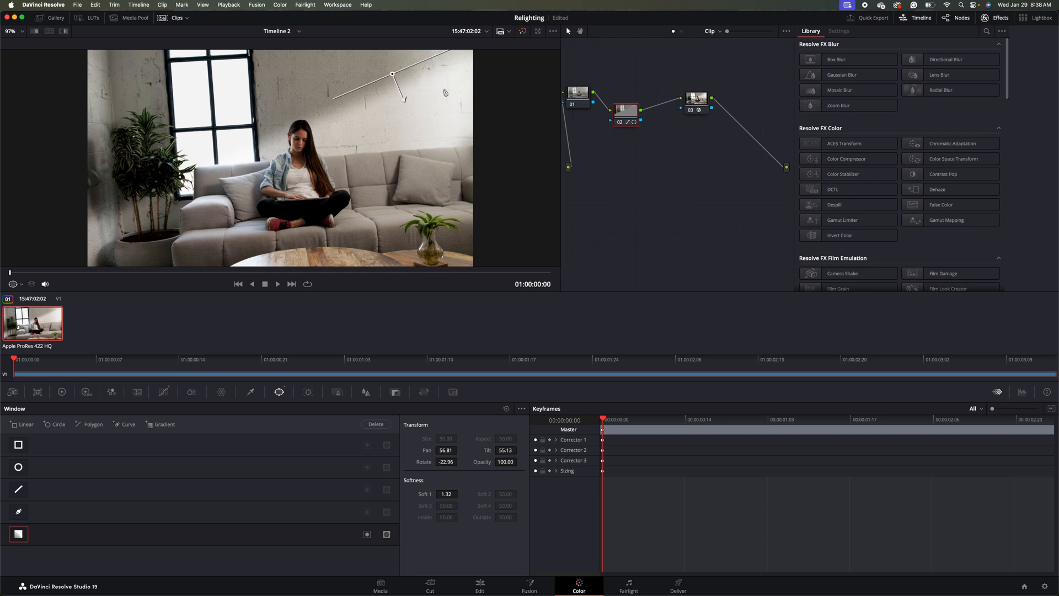
pyautogui.moveTo(141, 414)
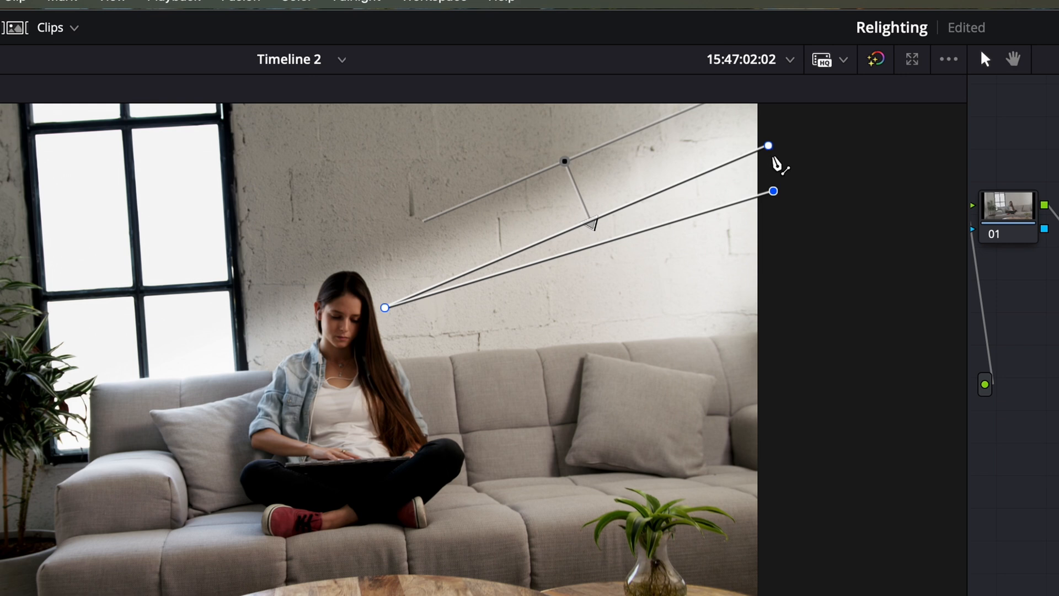
pyautogui.moveTo(771, 156)
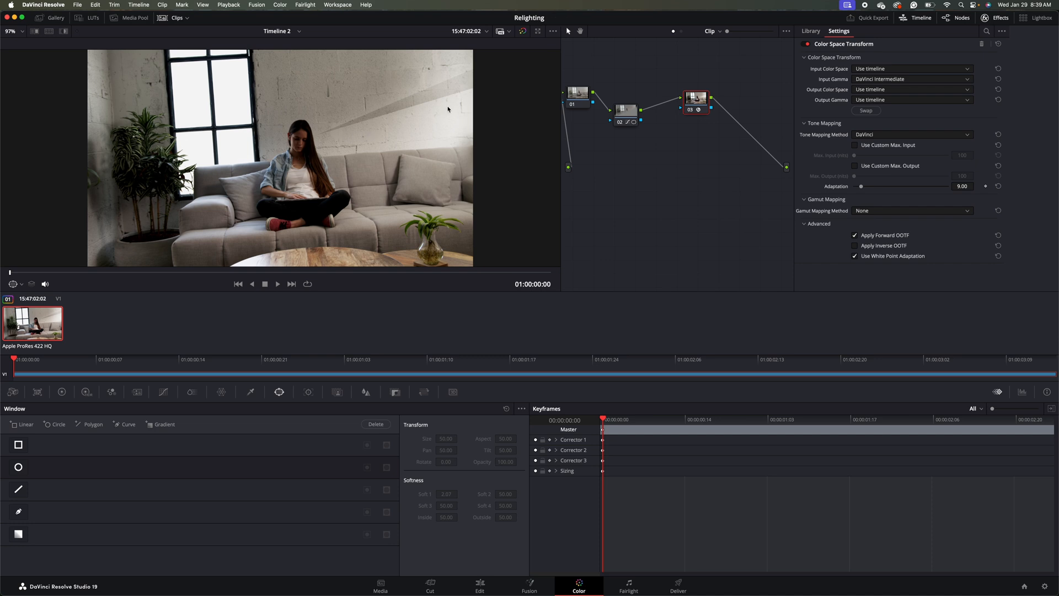
pyautogui.moveTo(371, 123)
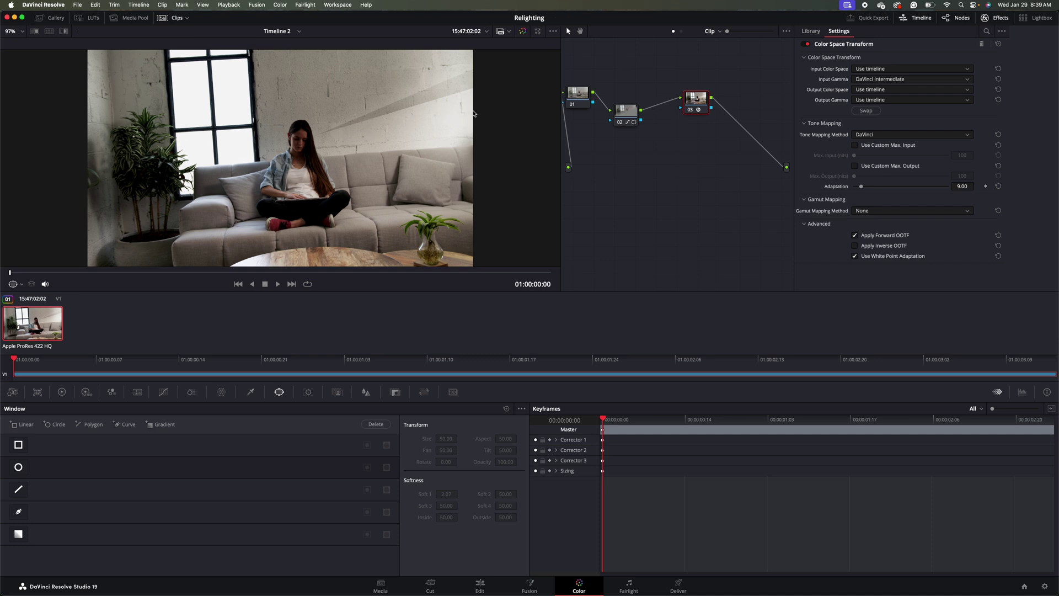
pyautogui.moveTo(446, 135)
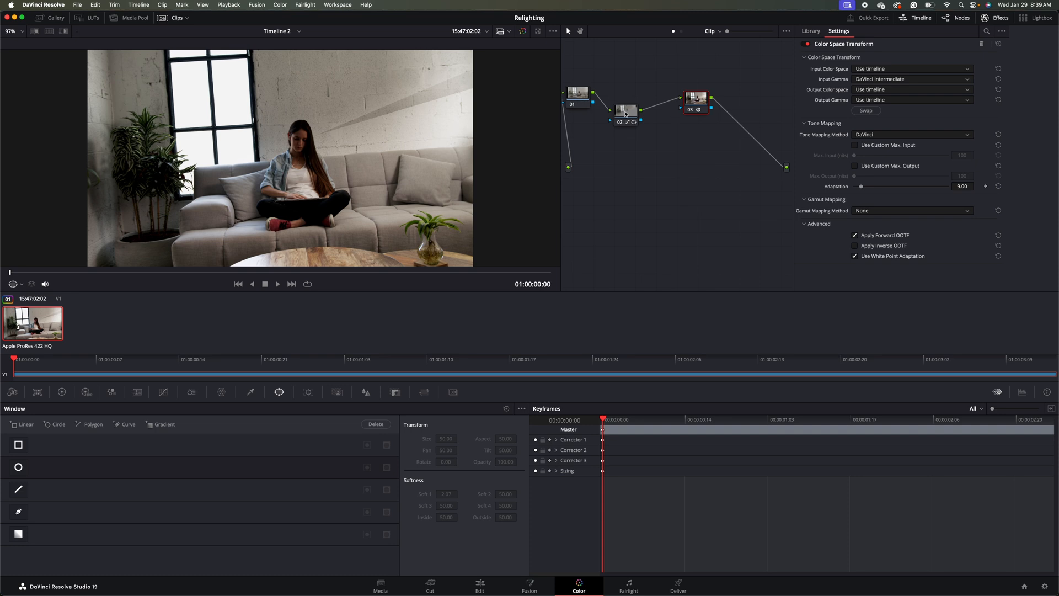
# Reselect node 02 and reshape a new streak window near the wall's top right
pyautogui.click(624, 107)
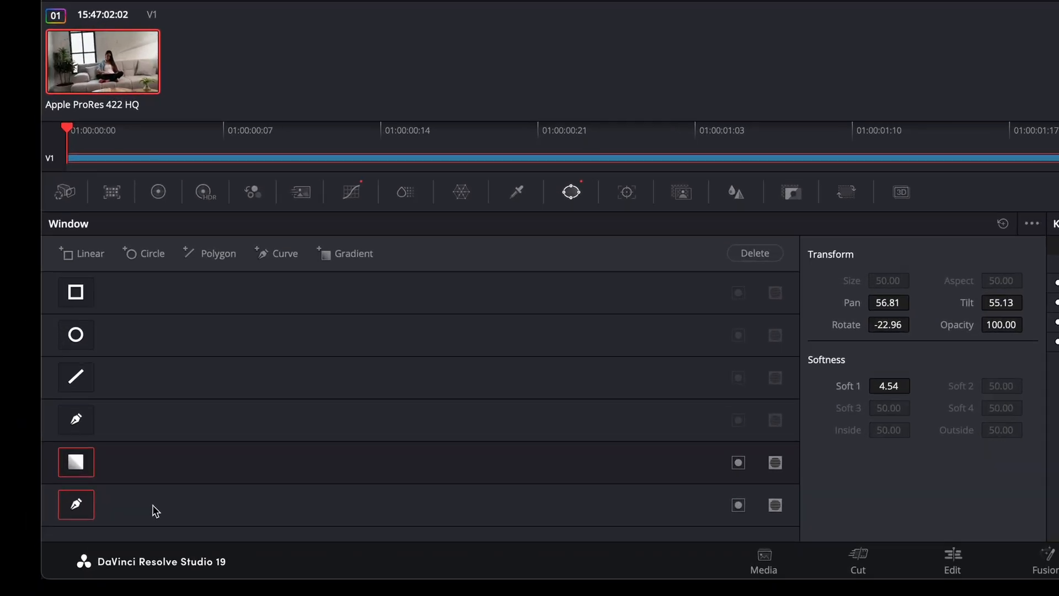
pyautogui.moveTo(176, 518)
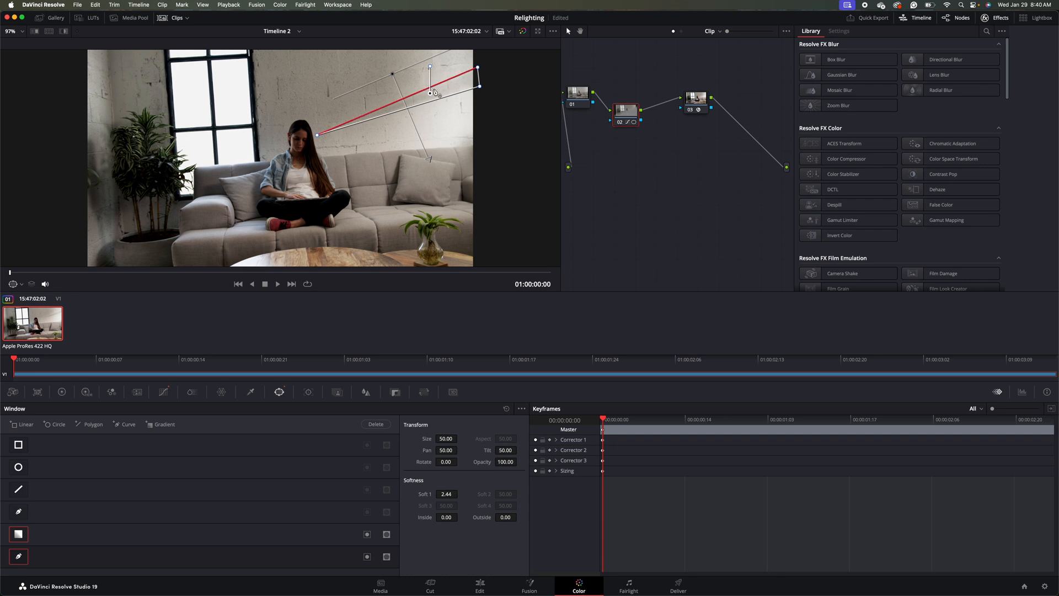
pyautogui.moveTo(430, 92); pyautogui.dragTo(434, 102)
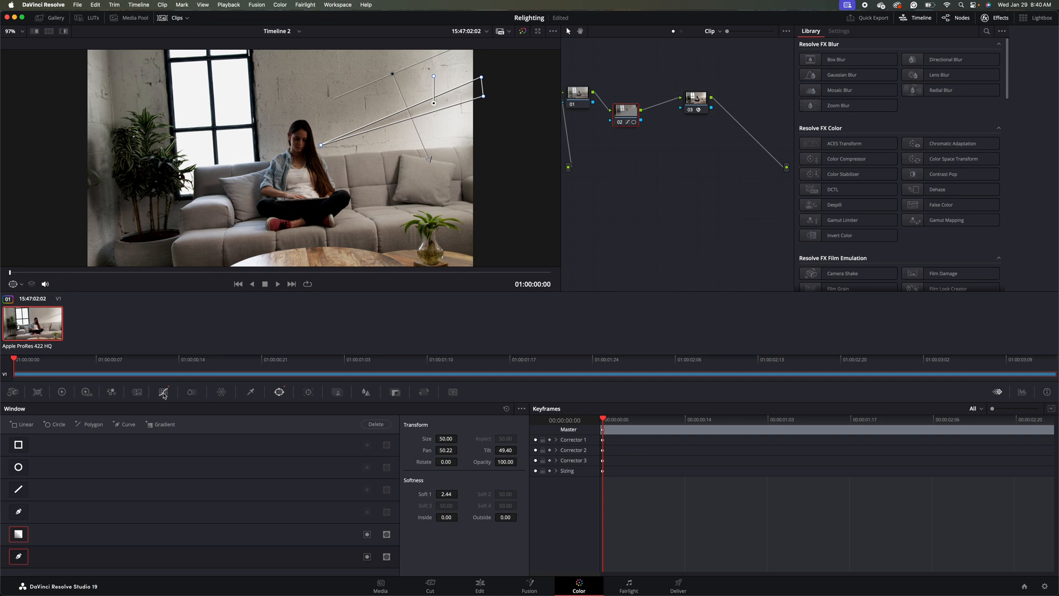
pyautogui.moveTo(311, 481)
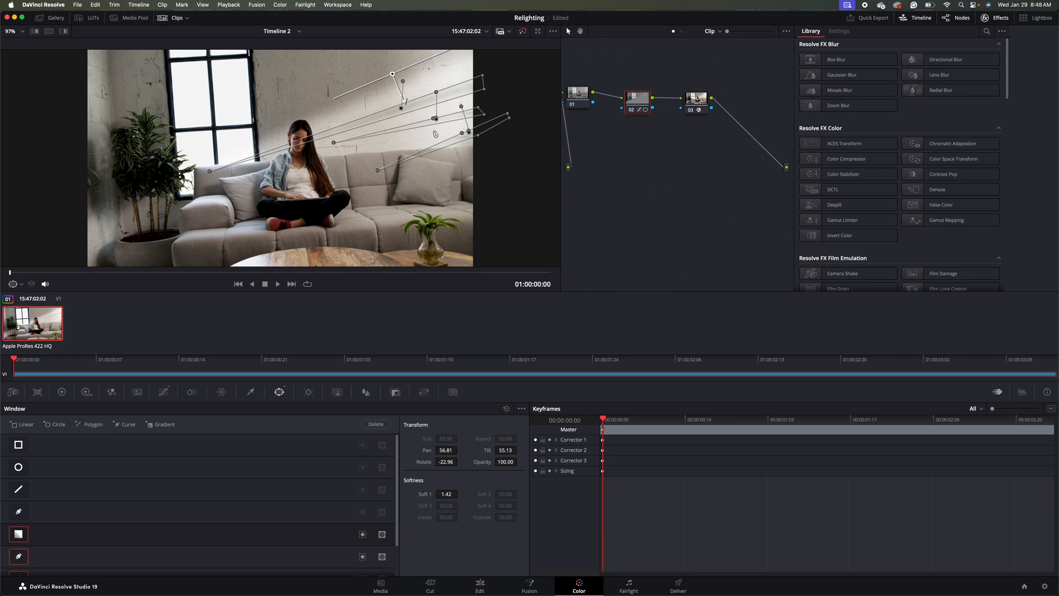
pyautogui.moveTo(499, 156)
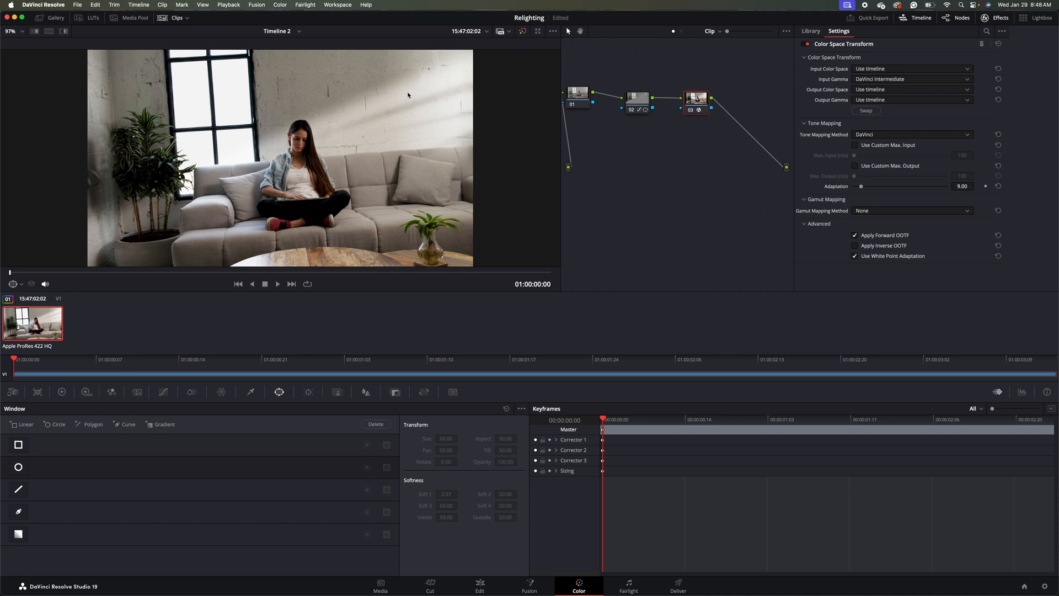
pyautogui.moveTo(391, 120)
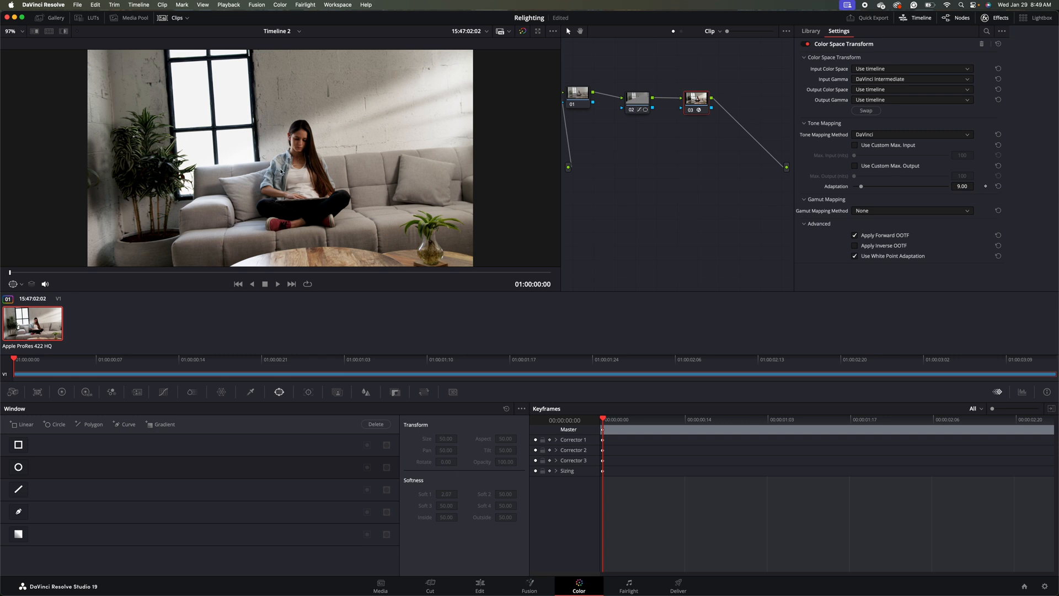
pyautogui.moveTo(310, 164)
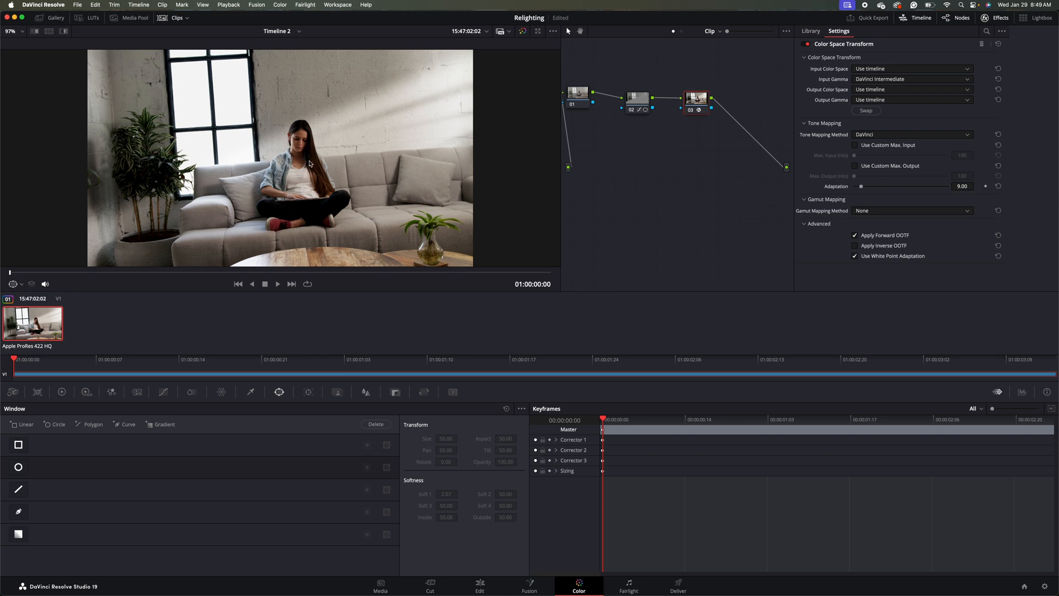
pyautogui.moveTo(303, 156)
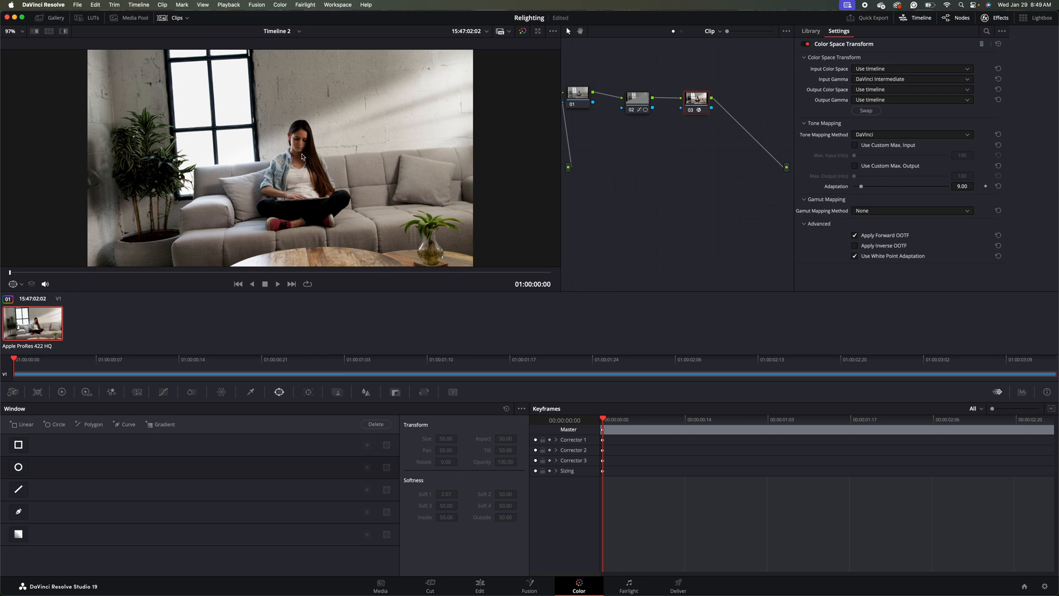
pyautogui.moveTo(310, 169)
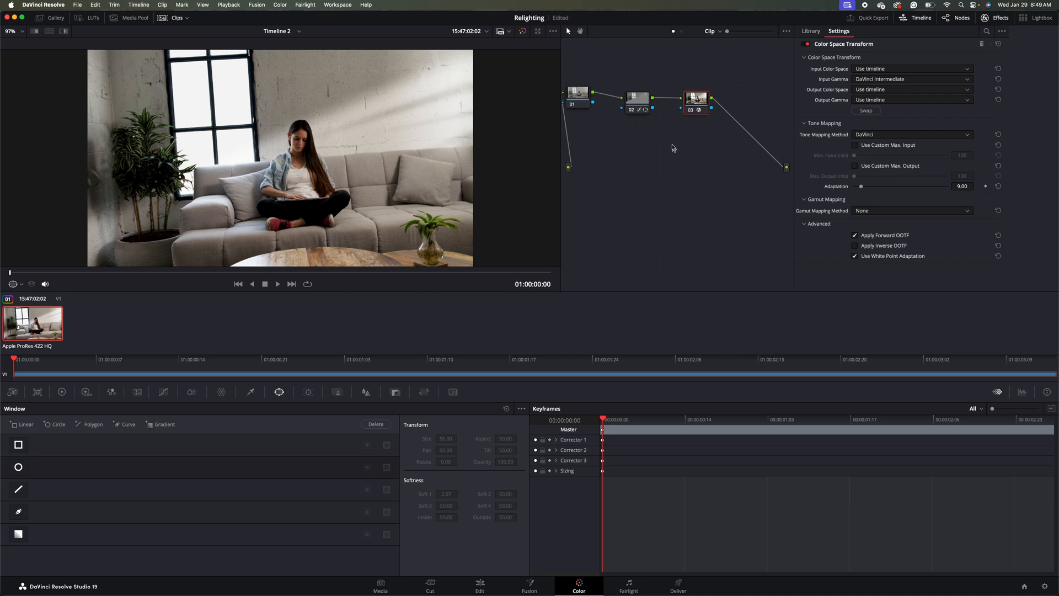
pyautogui.moveTo(640, 102)
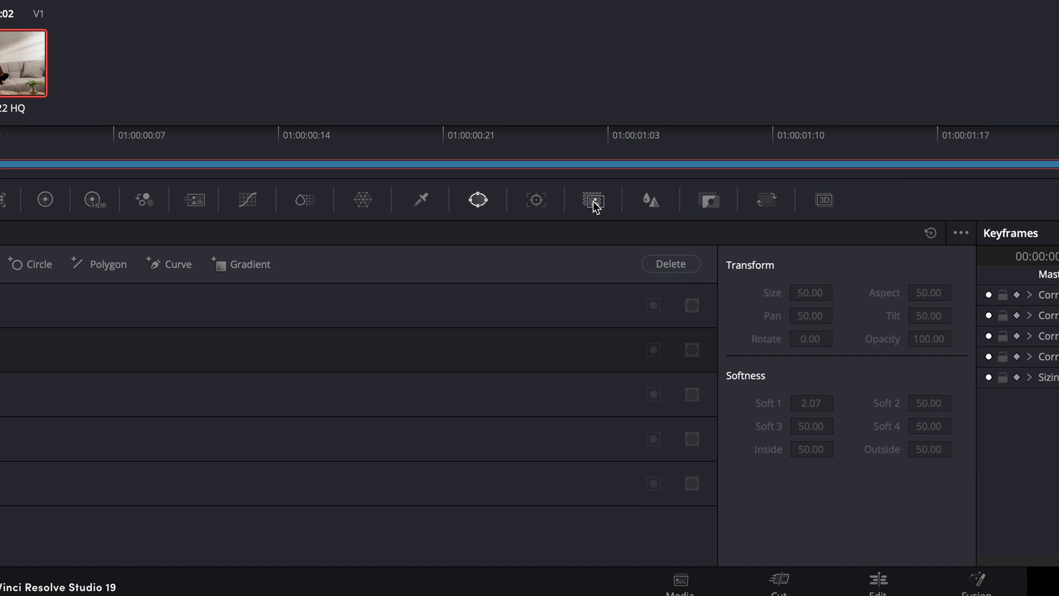
pyautogui.moveTo(594, 208)
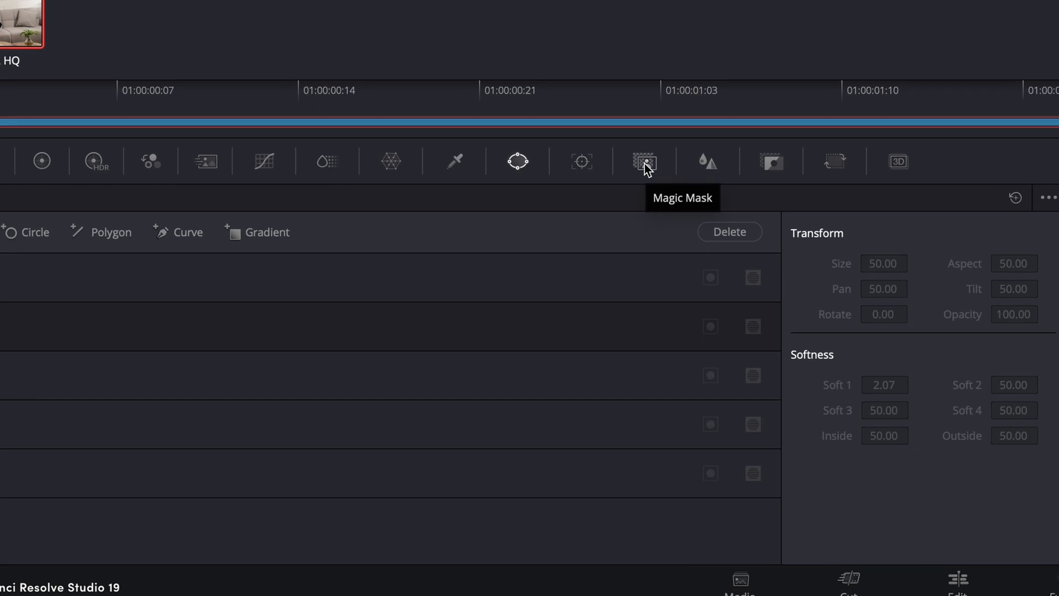
# Open Magic Mask, set Better quality, and track the woman's mask through the clip
pyautogui.click(644, 161)
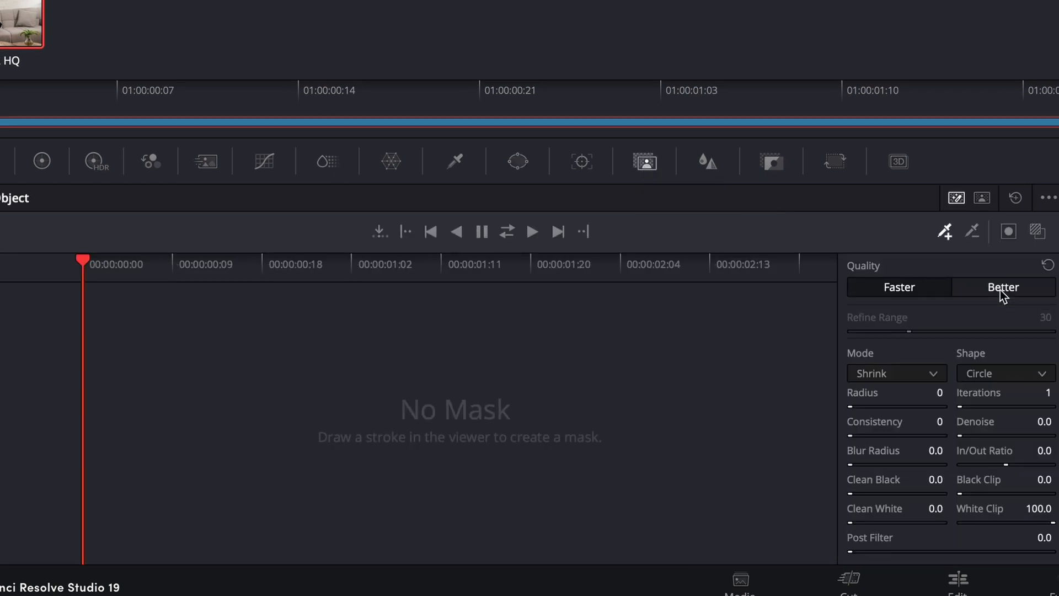
pyautogui.click(1003, 287)
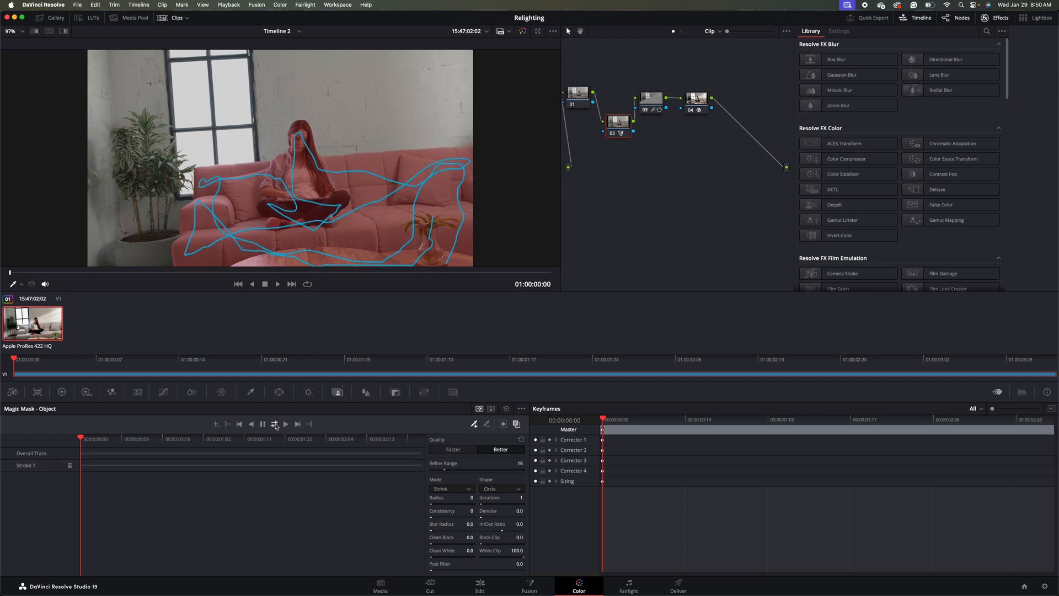
pyautogui.click(275, 424)
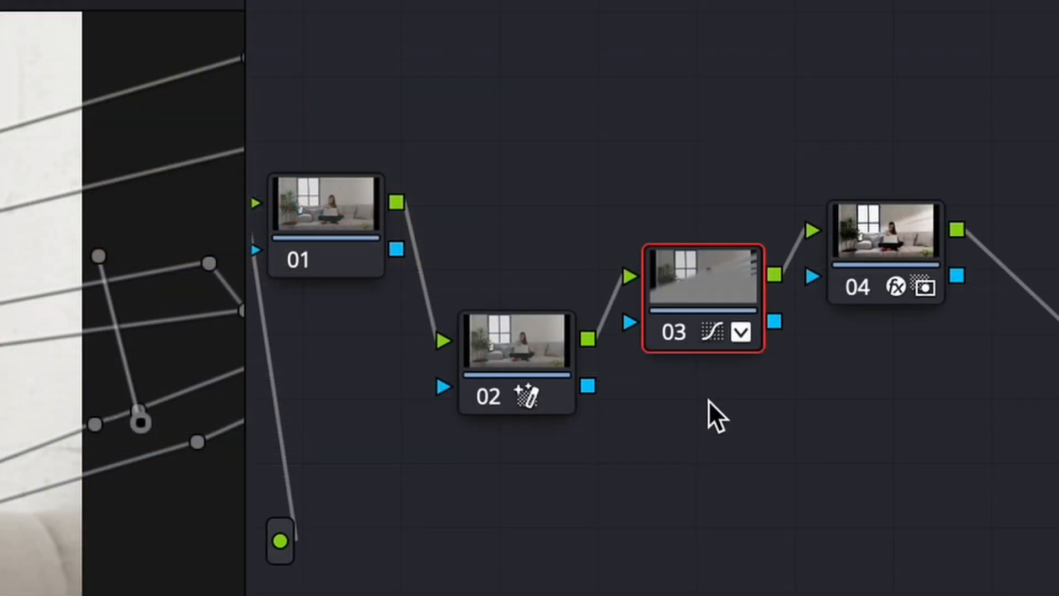
pyautogui.moveTo(647, 425)
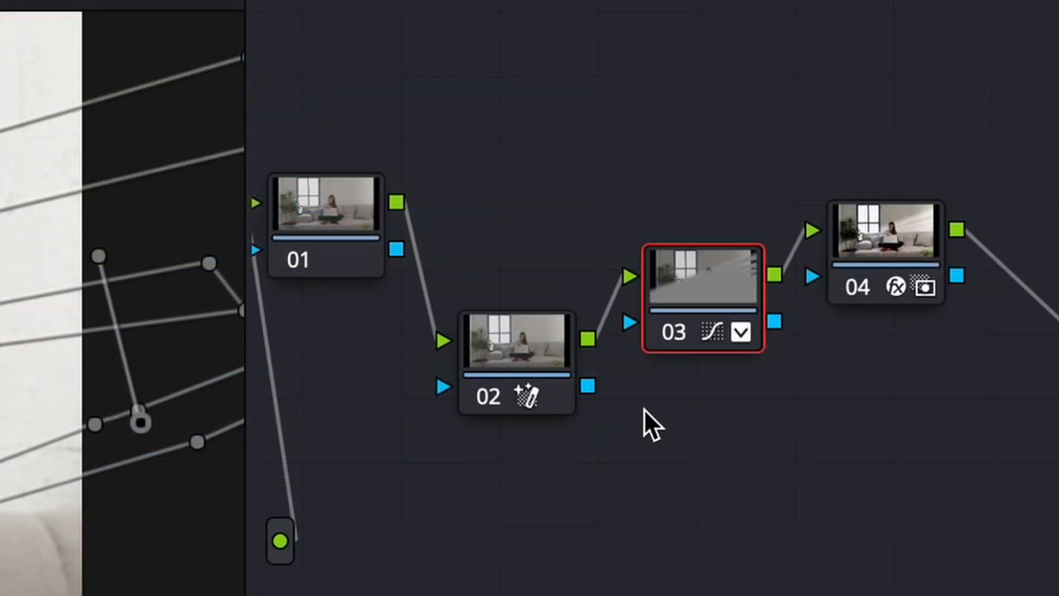
pyautogui.moveTo(624, 440)
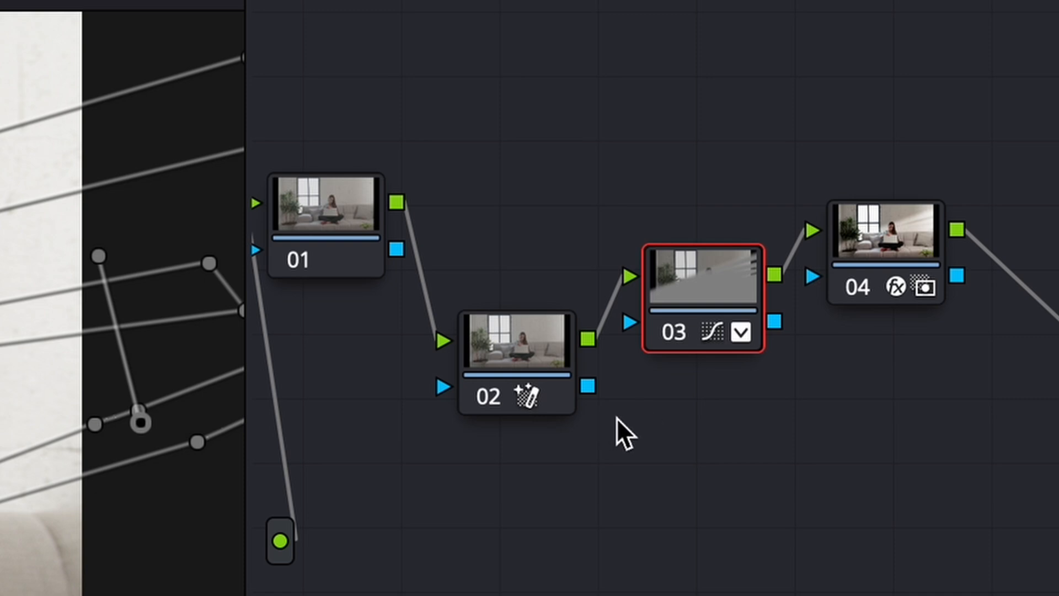
pyautogui.moveTo(671, 429)
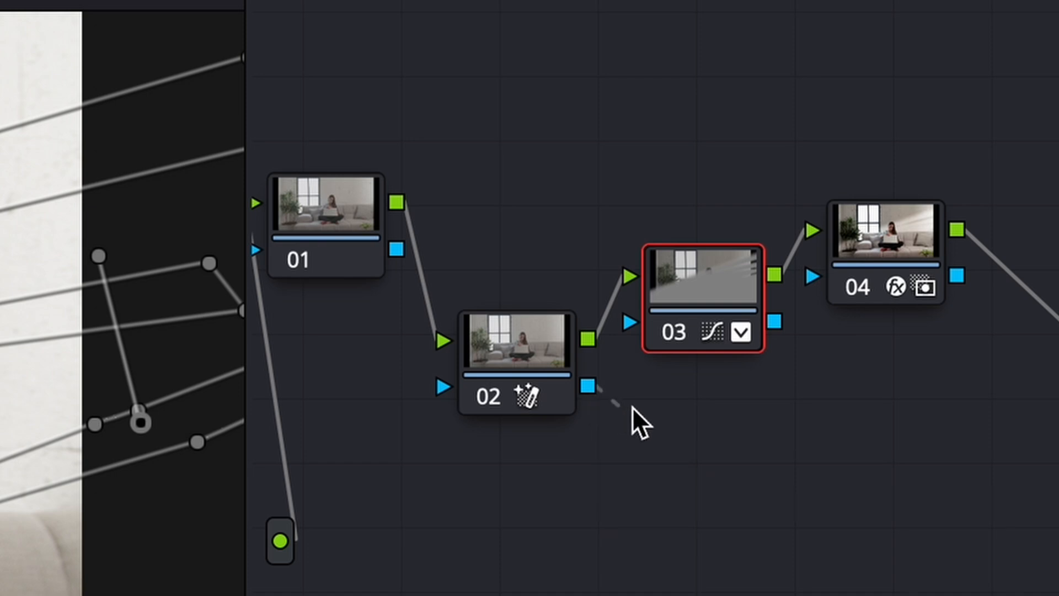
pyautogui.moveTo(639, 390)
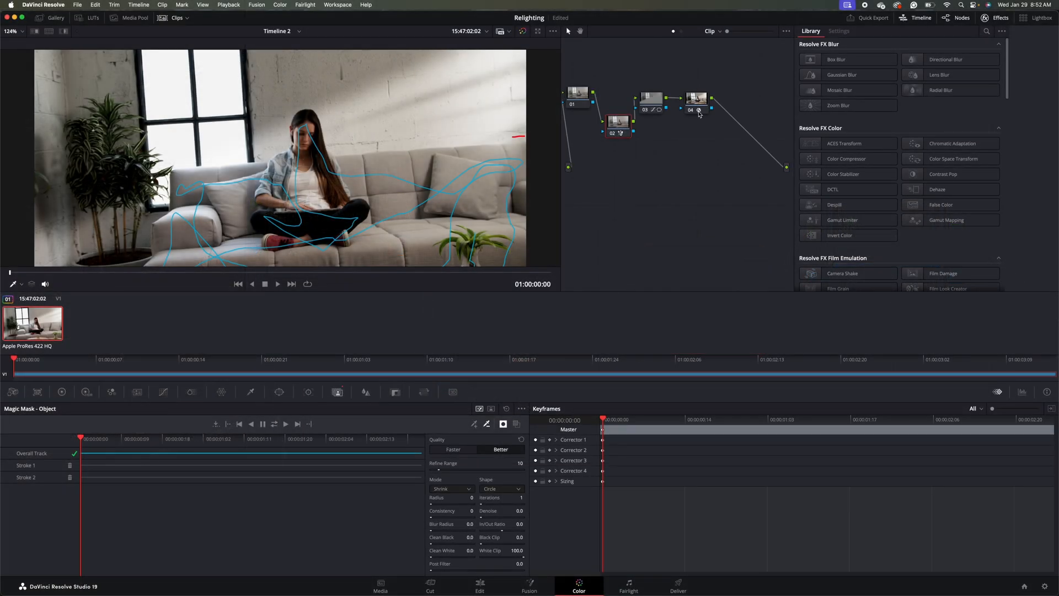
# Select final node 04 to view its Color Space Transform settings
pyautogui.click(695, 97)
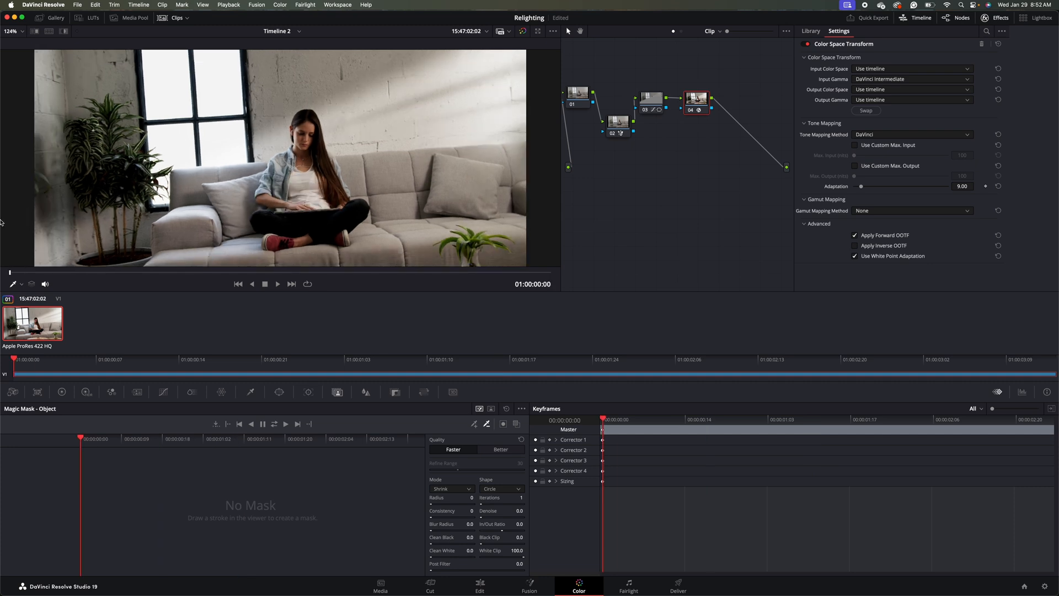
pyautogui.moveTo(425, 101)
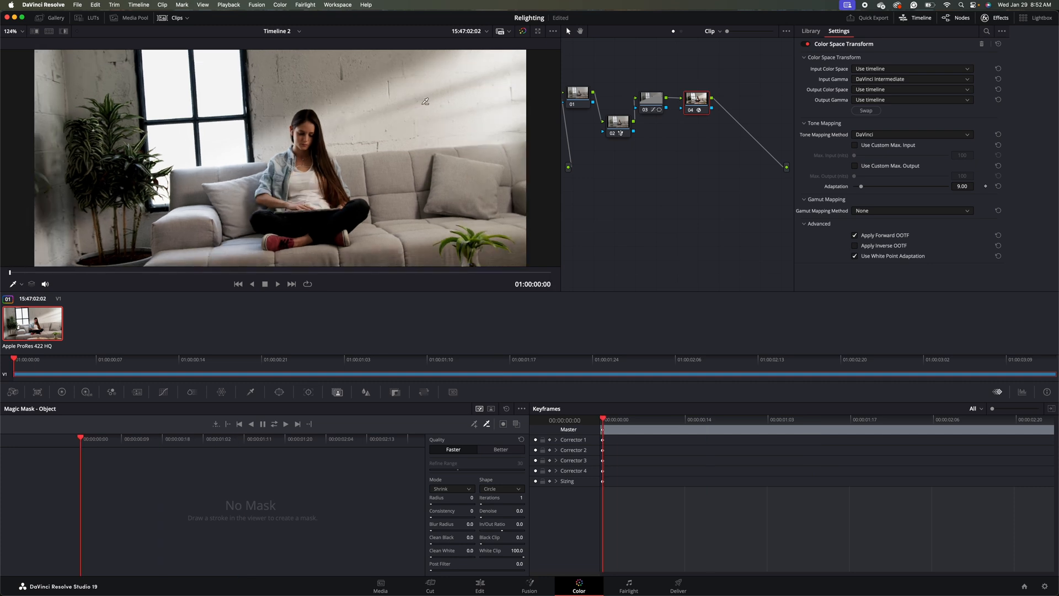
pyautogui.moveTo(406, 98)
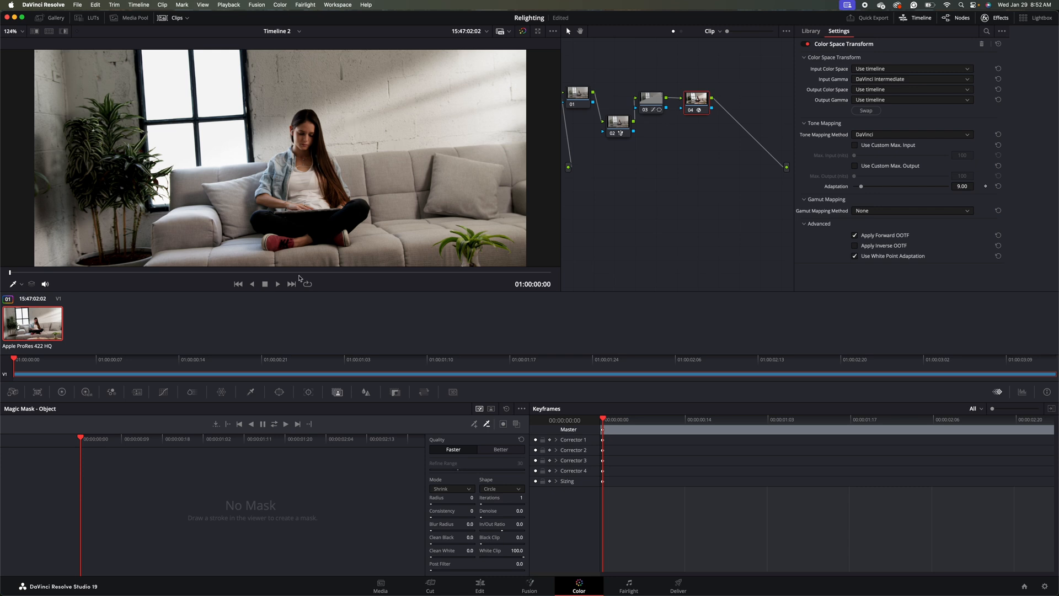
pyautogui.moveTo(654, 140)
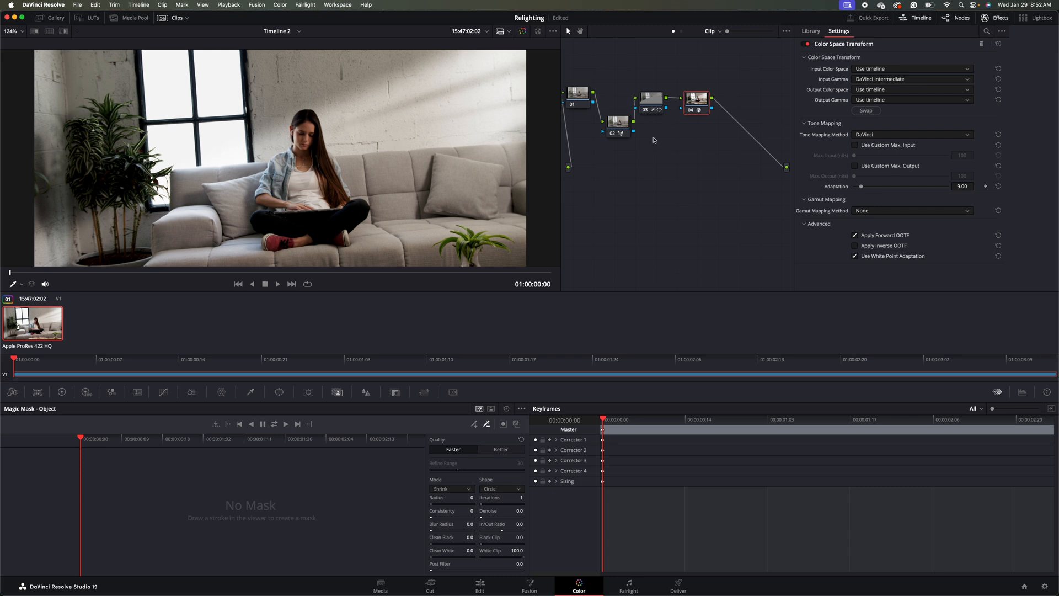
# Select node 03 and show its gradient and streak windows
pyautogui.click(811, 31)
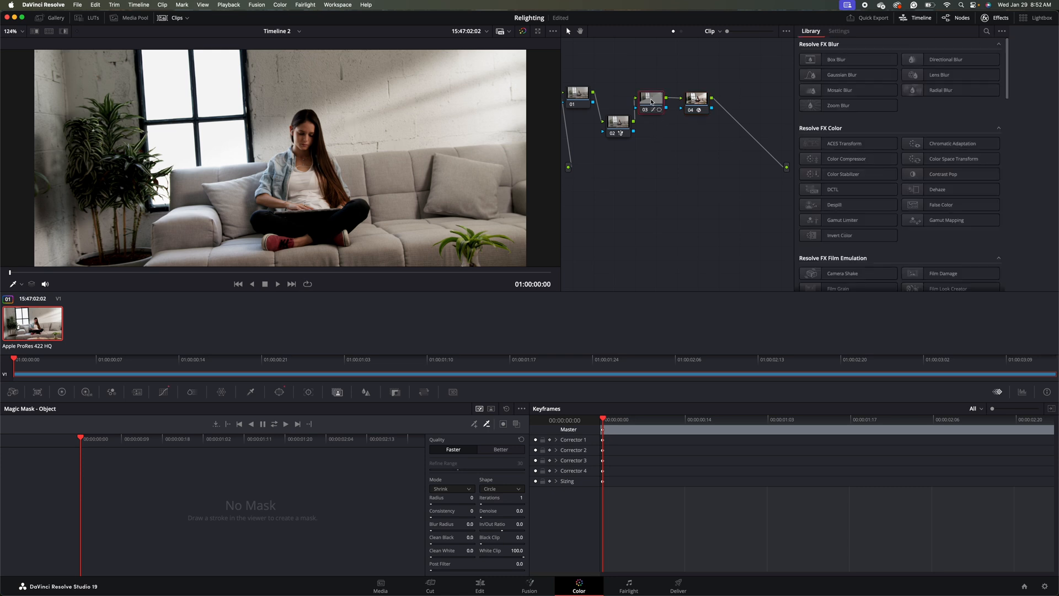
pyautogui.click(278, 392)
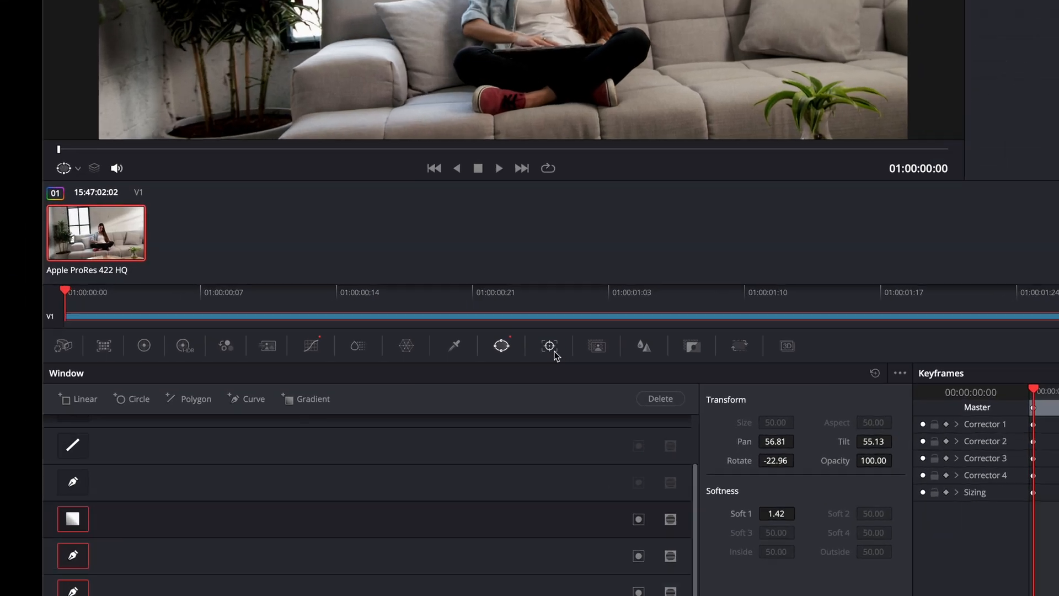
# Track the streak windows forward and in reverse, then check them at the clip's last frame
pyautogui.click(549, 346)
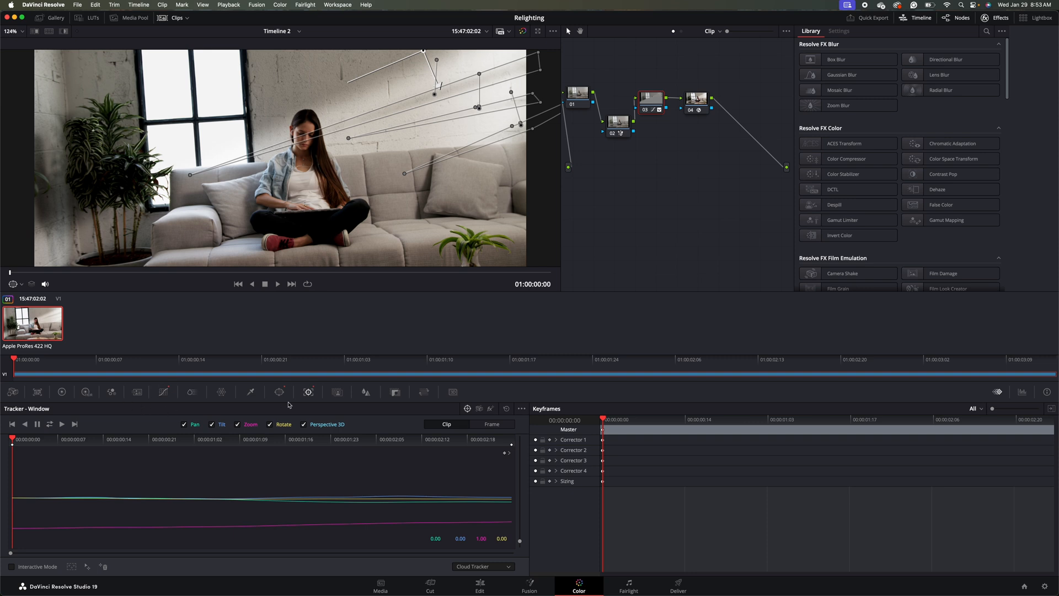
pyautogui.moveTo(279, 391)
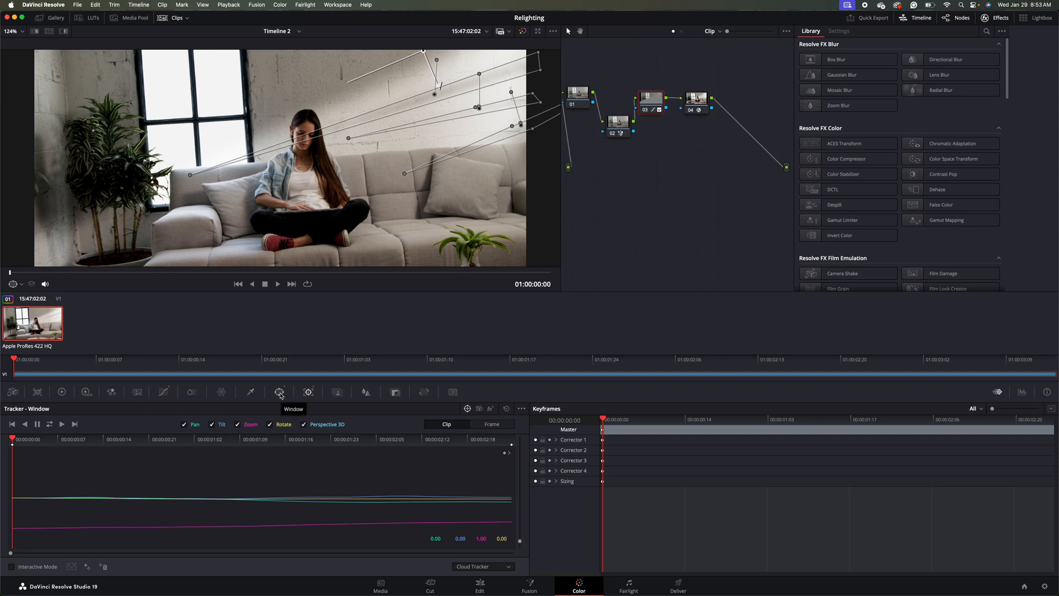
pyautogui.click(279, 392)
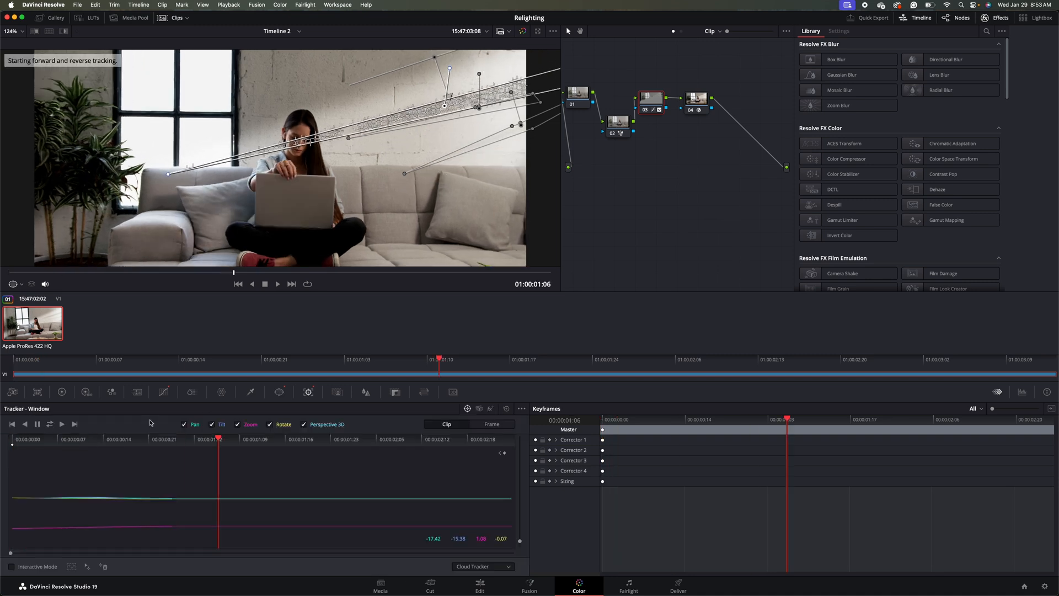
pyautogui.click(62, 424)
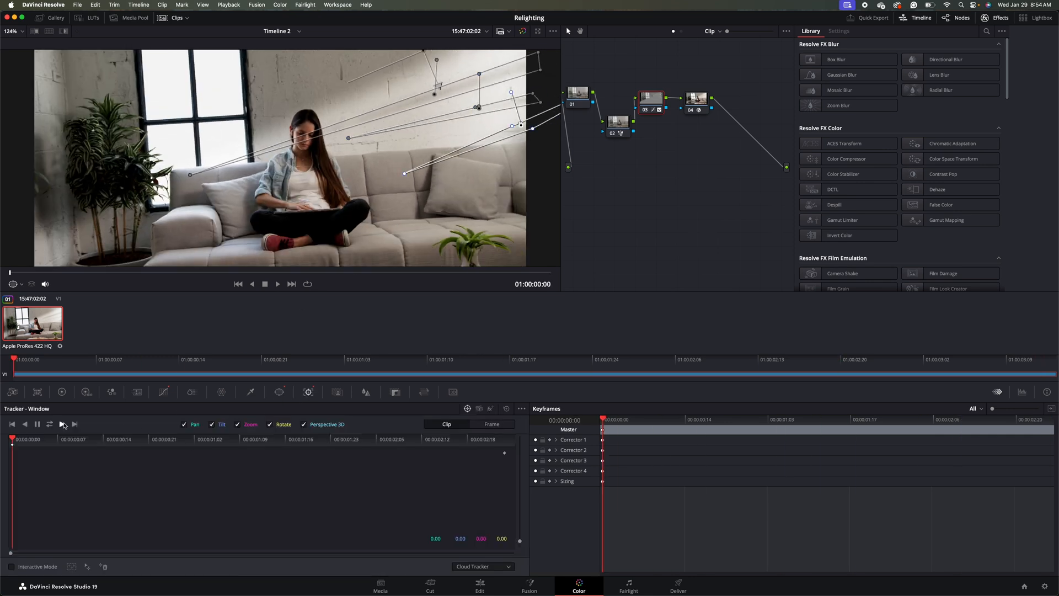
pyautogui.click(62, 425)
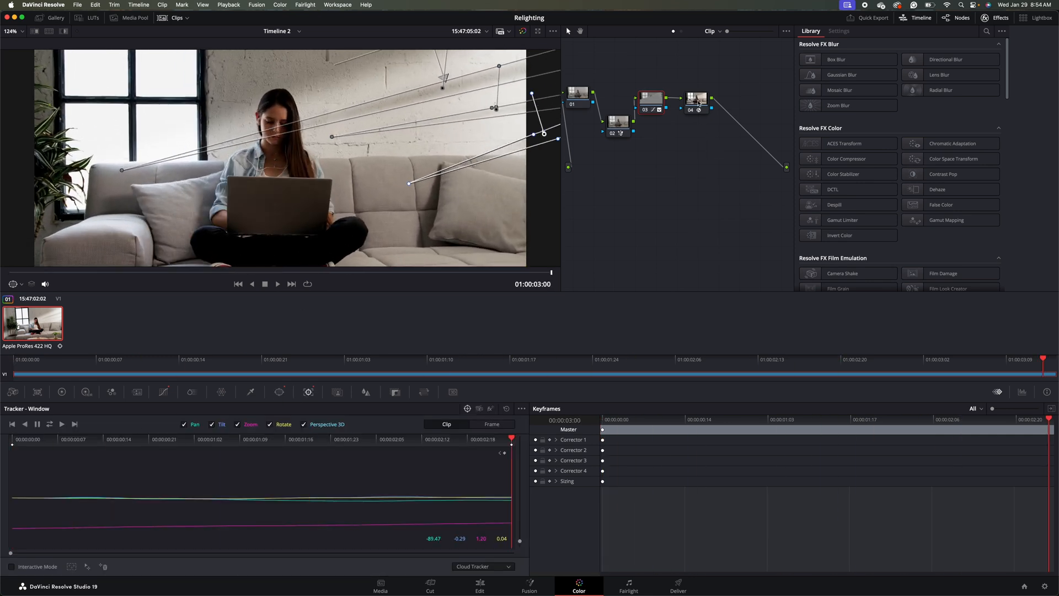